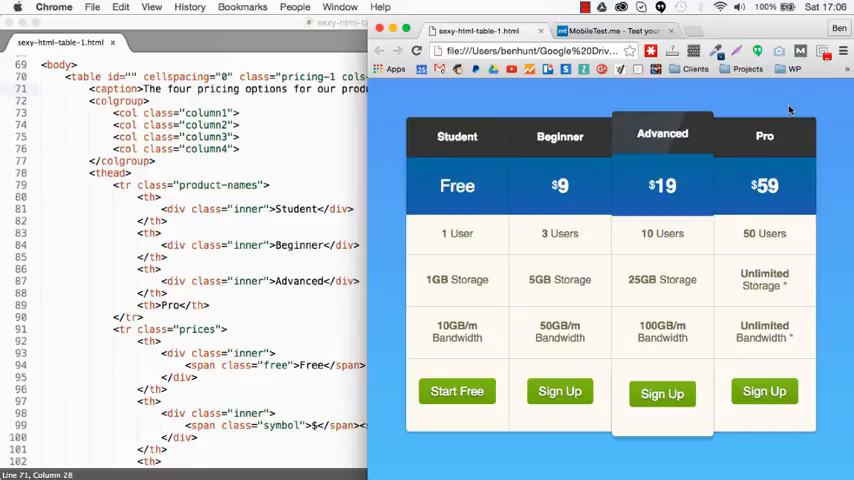
mouse_move(683, 231)
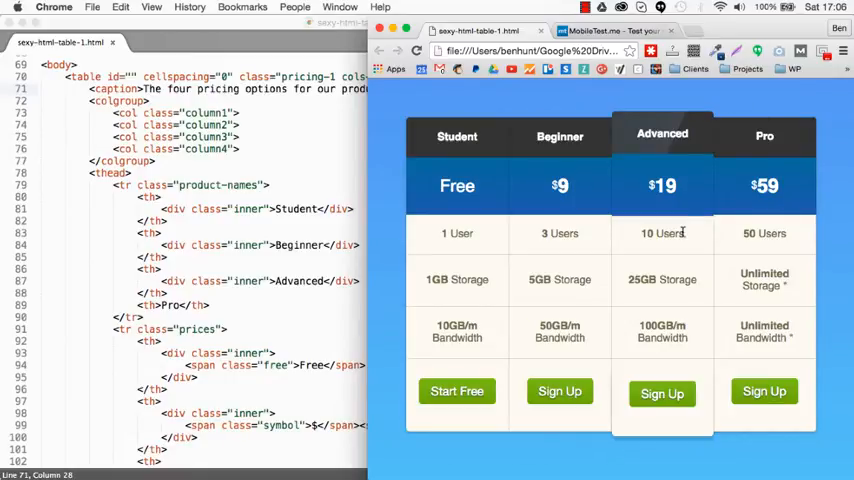
mouse_move(599, 242)
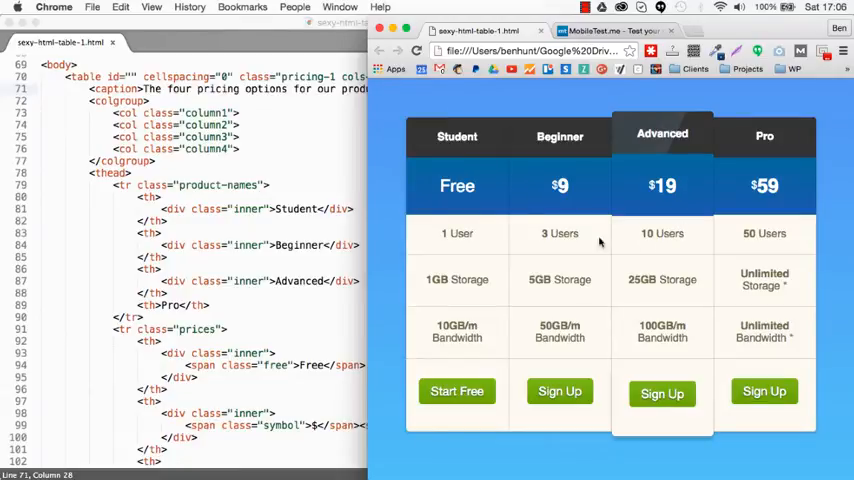
mouse_move(390, 108)
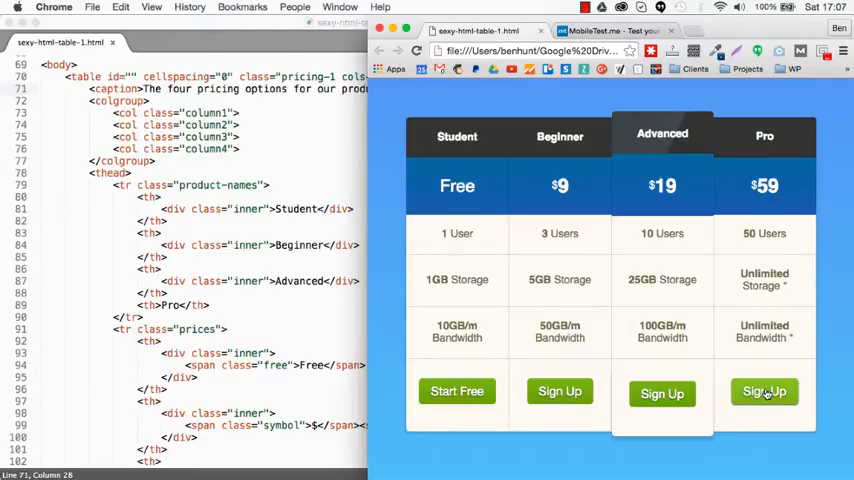
mouse_move(368, 333)
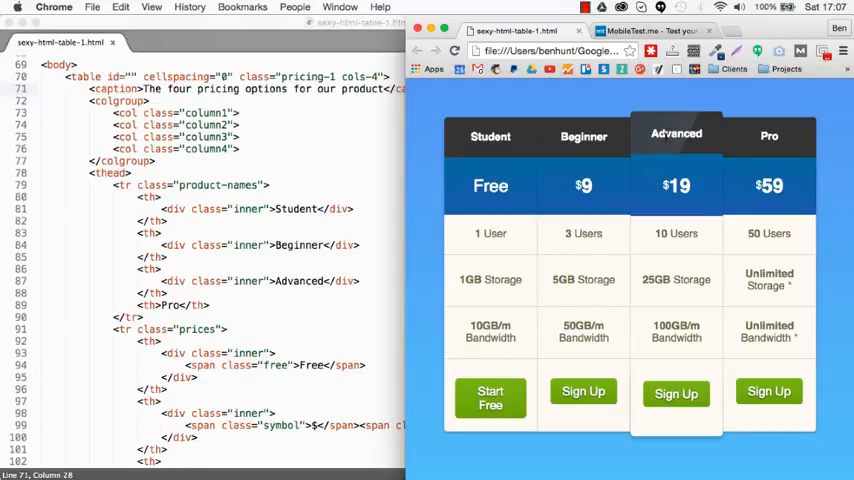
mouse_move(297, 262)
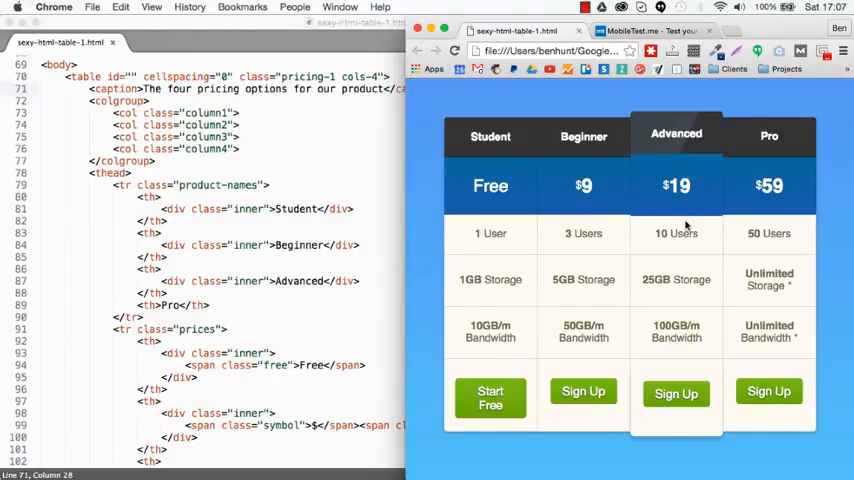
mouse_move(723, 152)
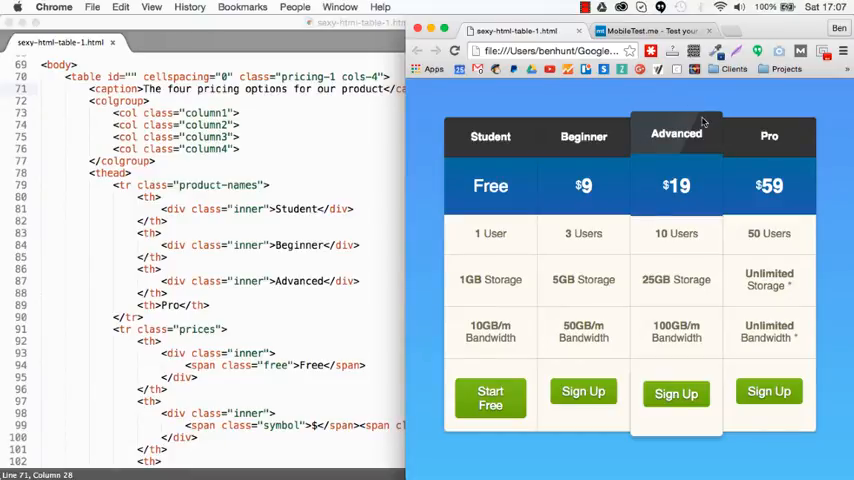
mouse_move(711, 152)
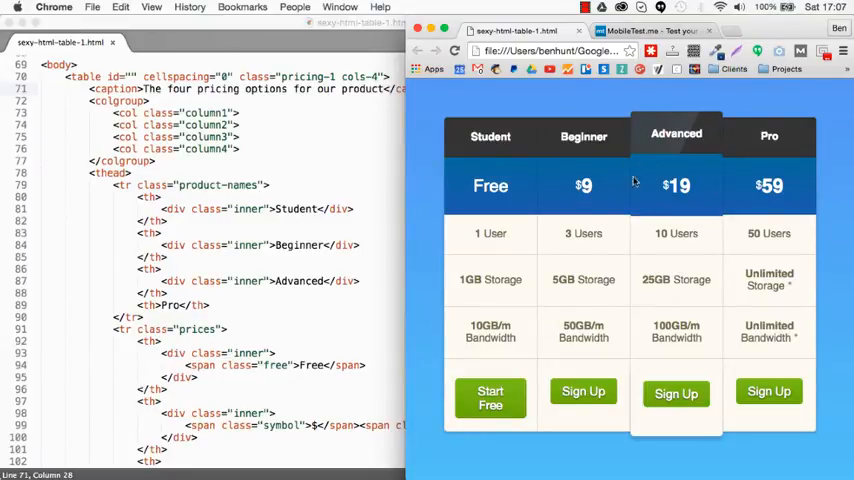
mouse_move(648, 322)
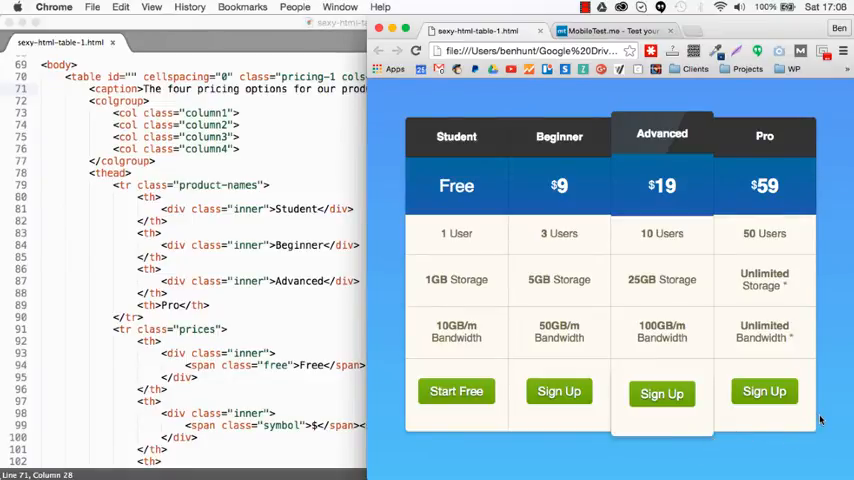
mouse_move(660, 318)
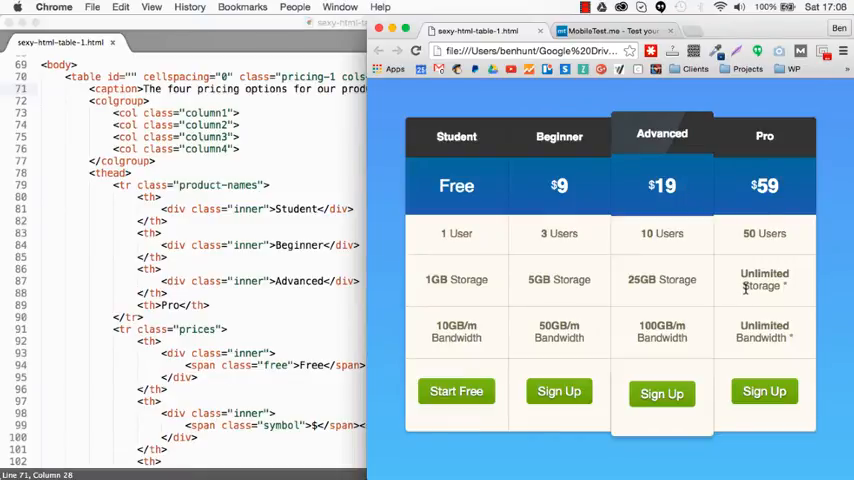
mouse_move(638, 160)
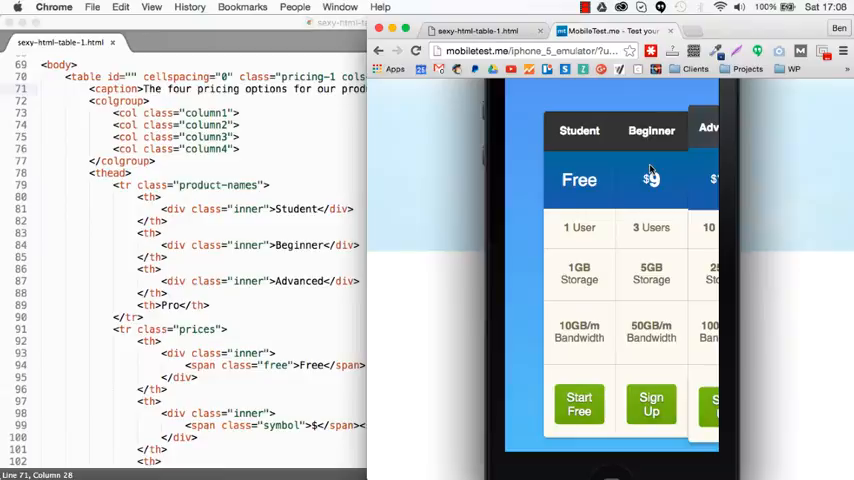
- Scroll the iPhone 5 emulator's pricing table, then return to the local file tab
scroll("right", 3)
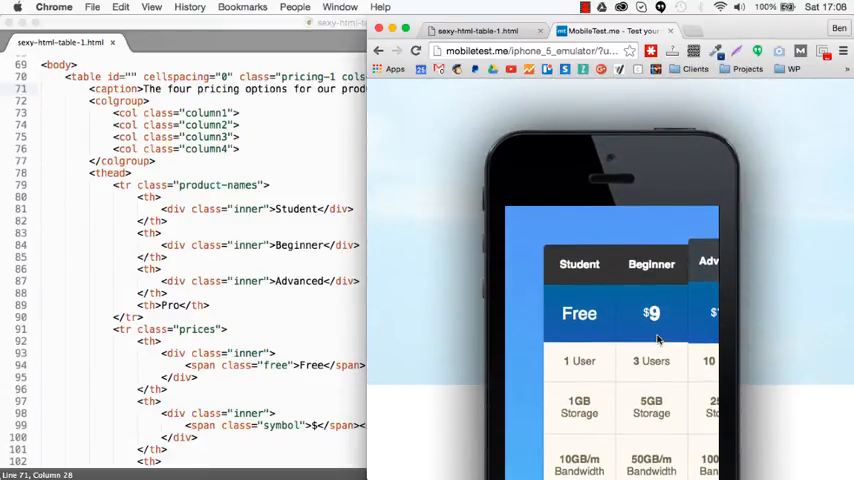
left_click(480, 30)
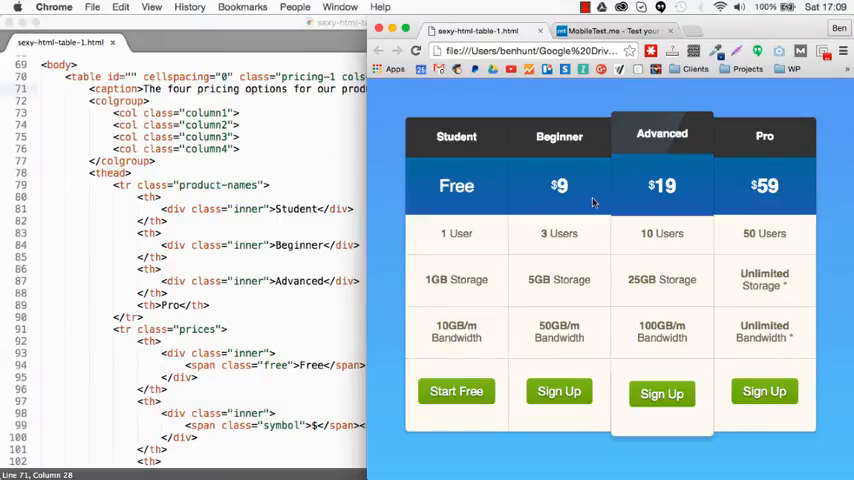
mouse_move(481, 256)
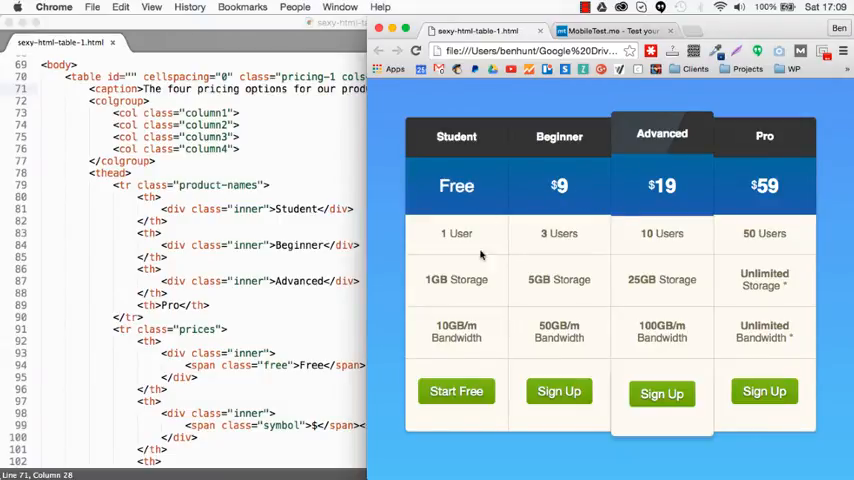
mouse_move(661, 343)
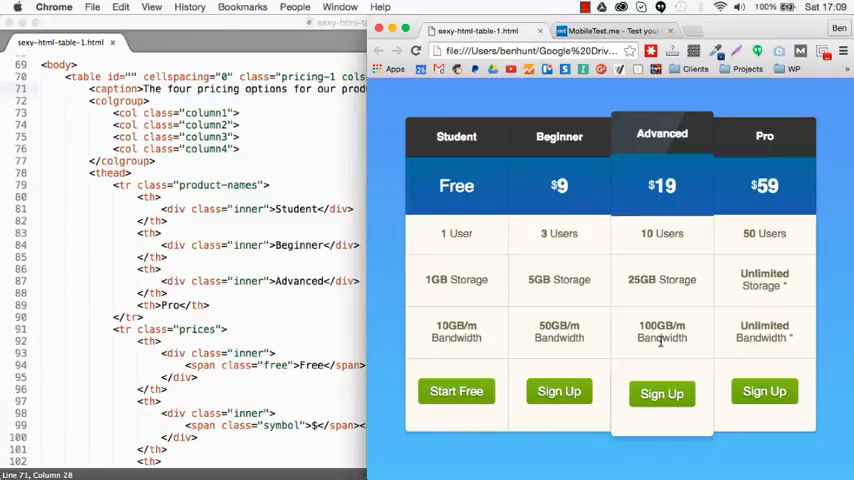